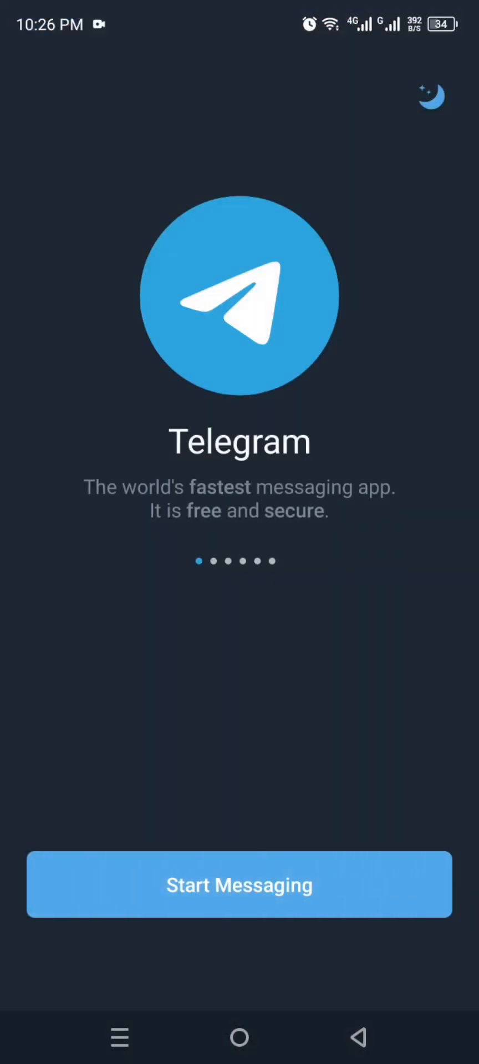
- Swipe past the Telegram intro slides and start messaging to reach the phone-number screen
scroll(left, 3)
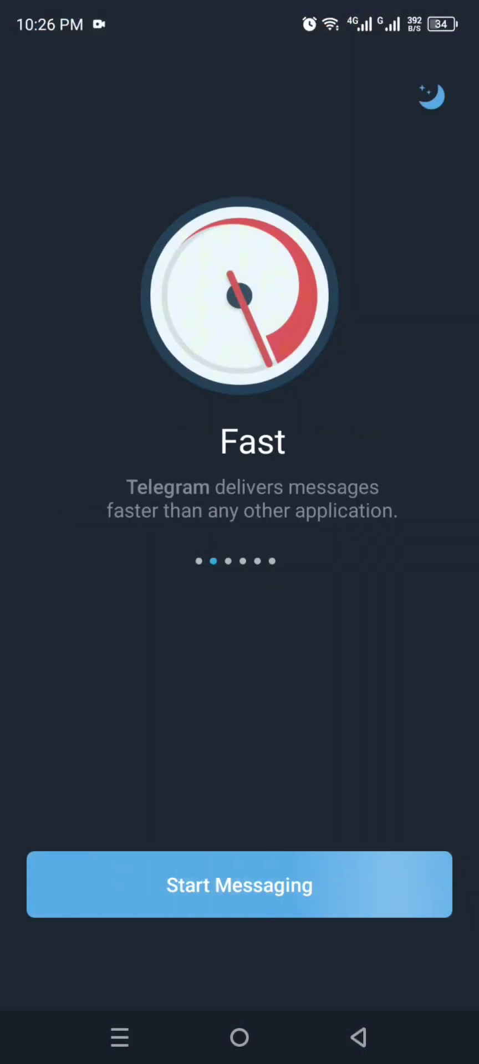
scroll(left, 3)
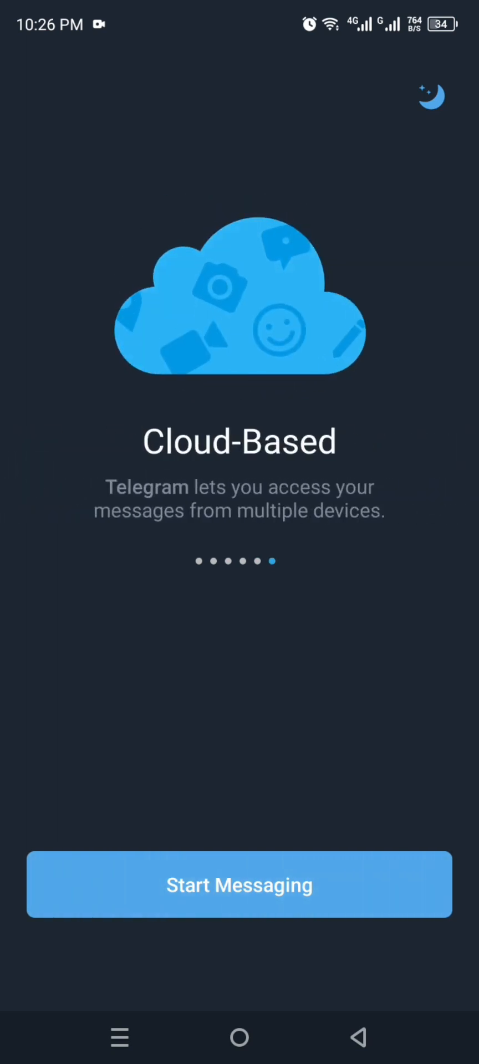
click(238, 885)
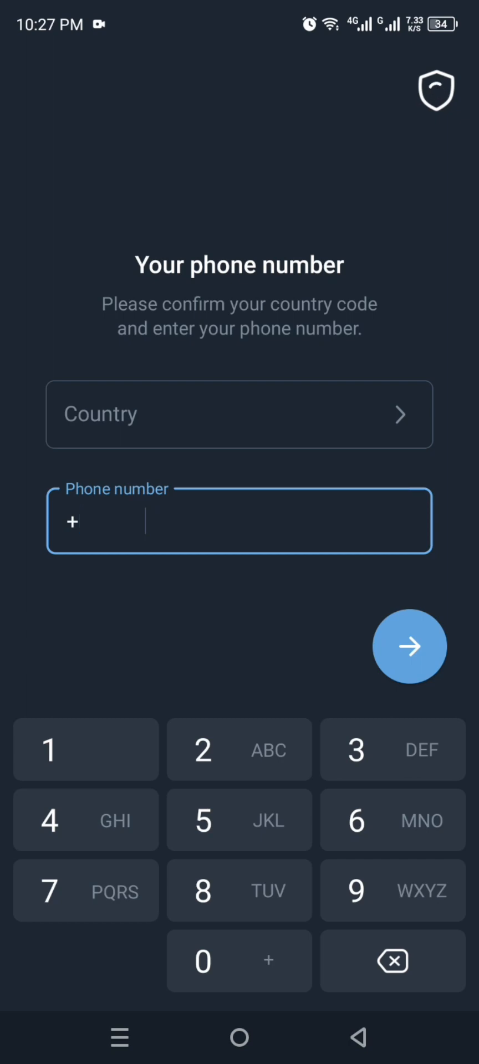
- Open Telegram's Choose a country list of dialling codes
click(239, 414)
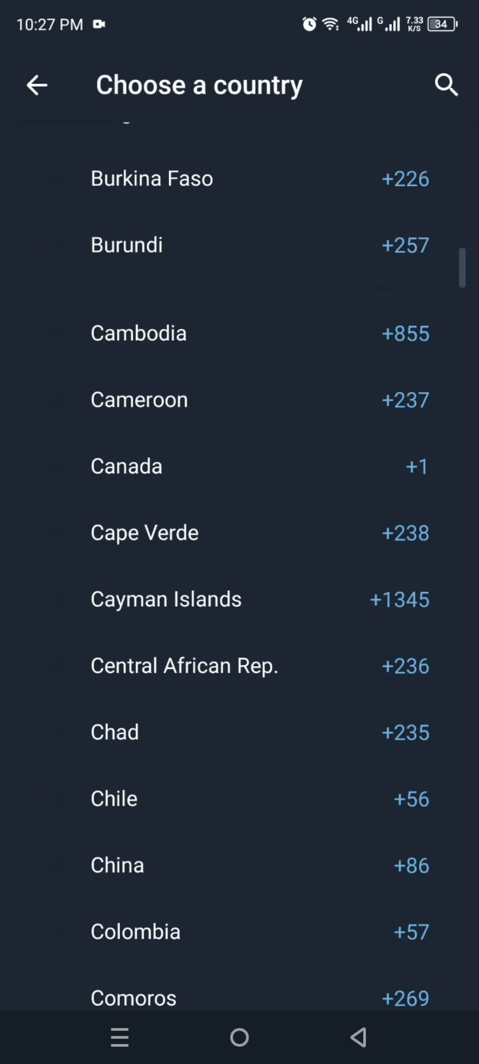
click(114, 798)
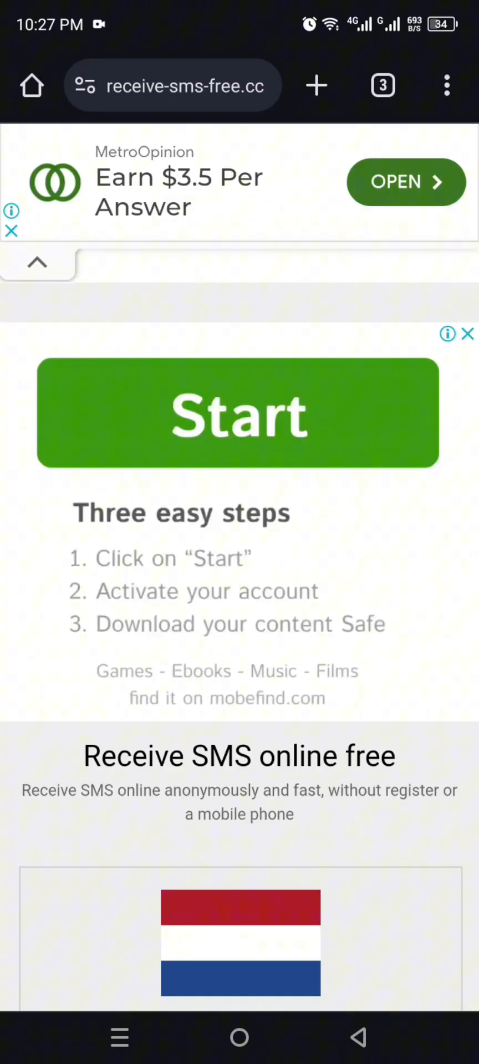
scroll(down, 3)
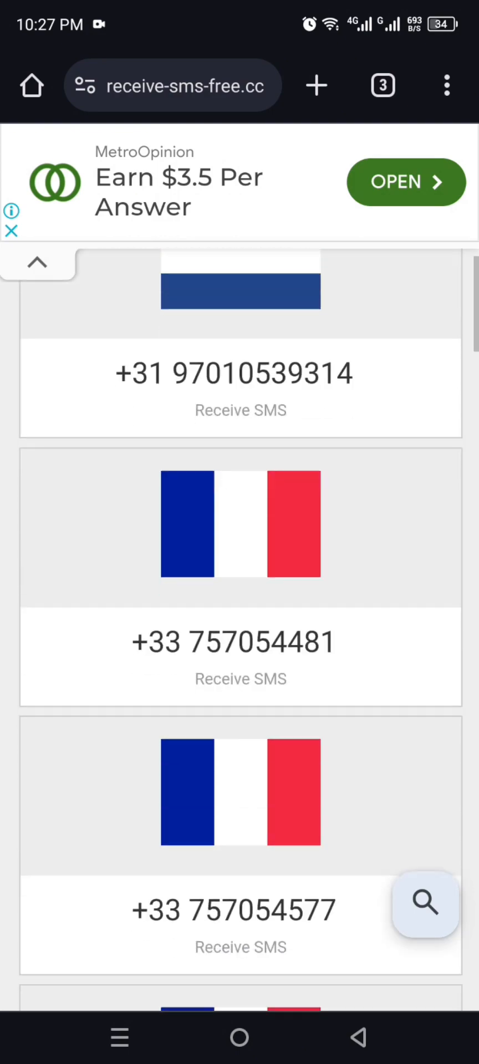
scroll(down, 3)
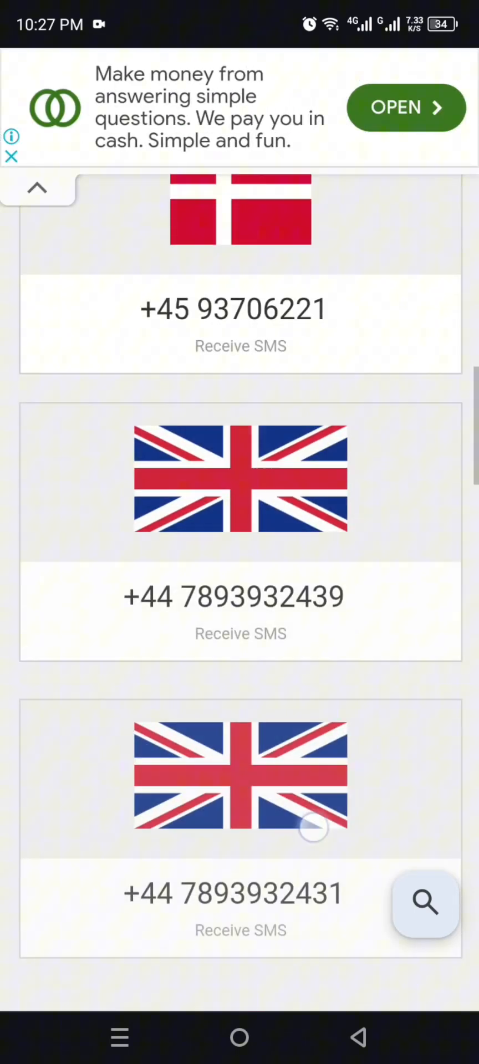
scroll(down, 3)
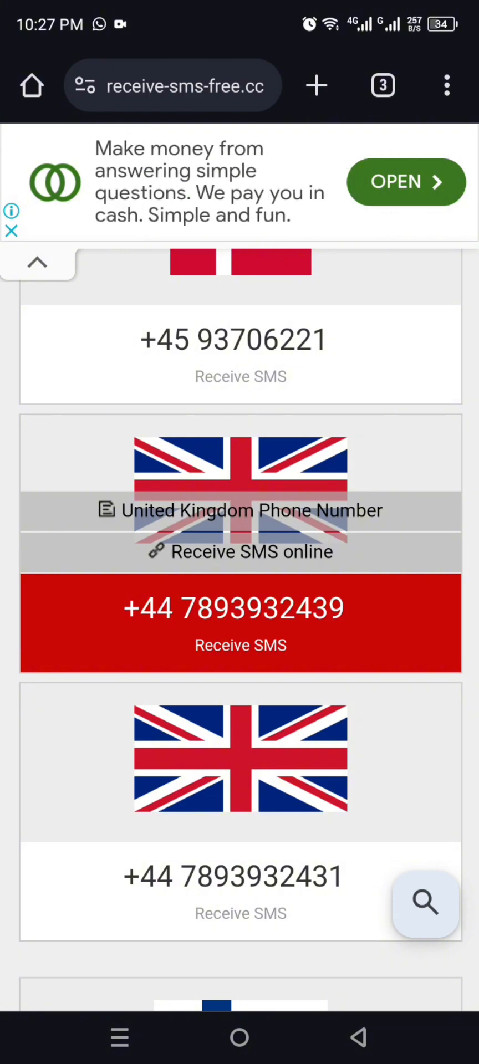
click(212, 627)
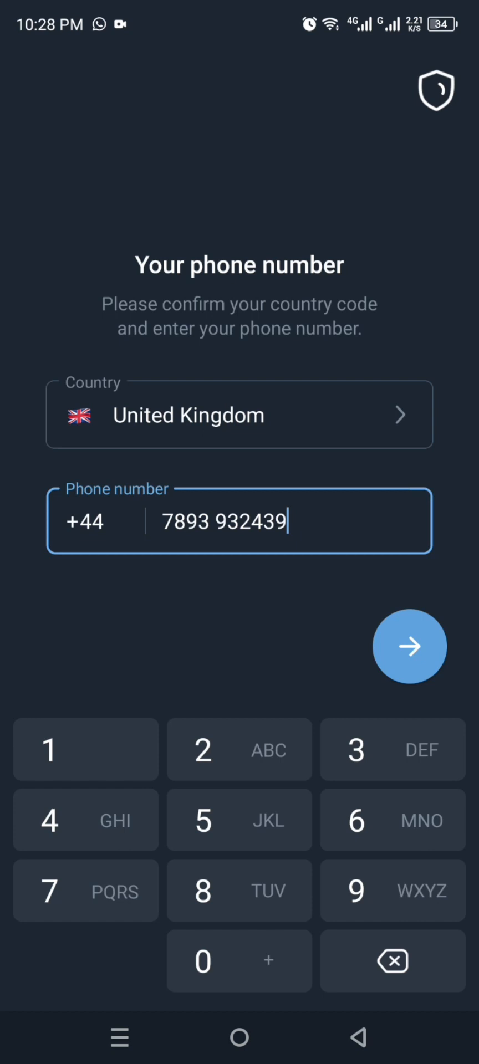
click(411, 646)
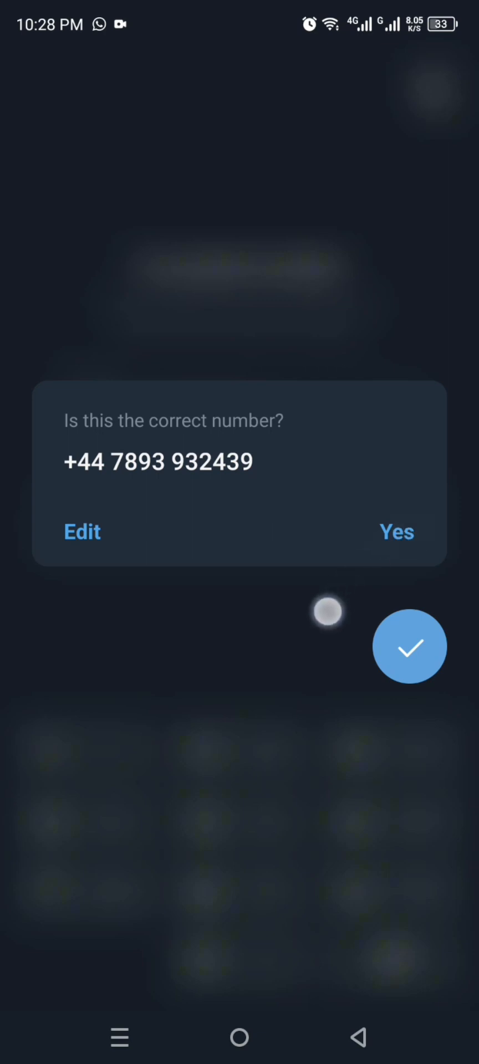
click(82, 533)
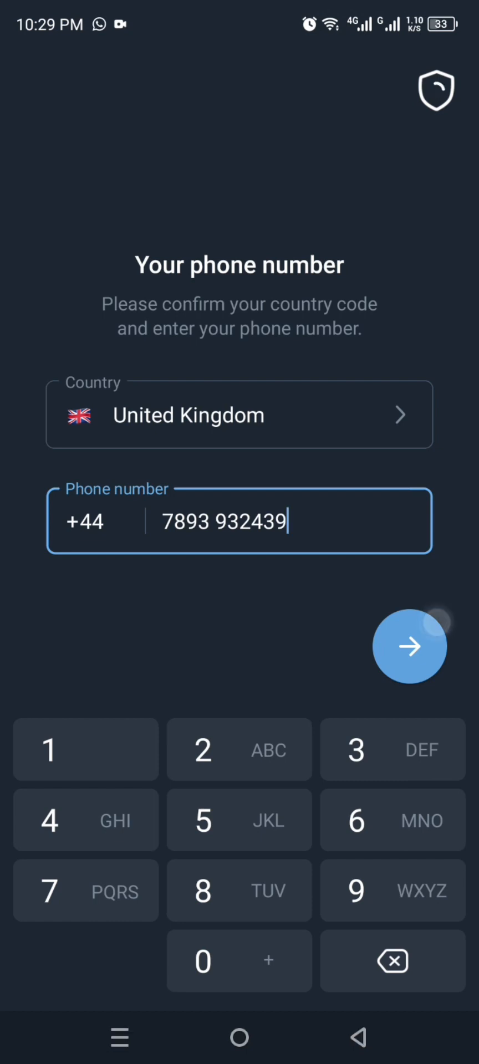
click(410, 646)
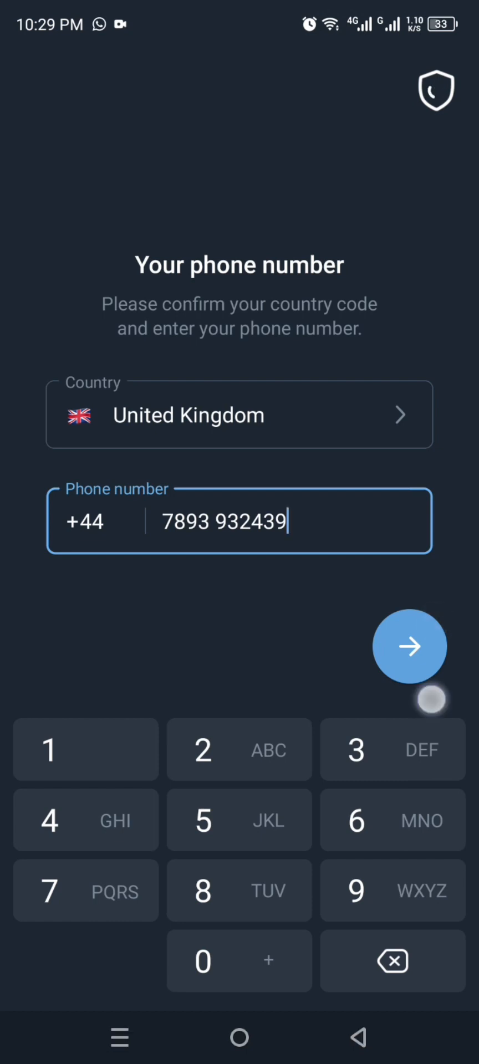